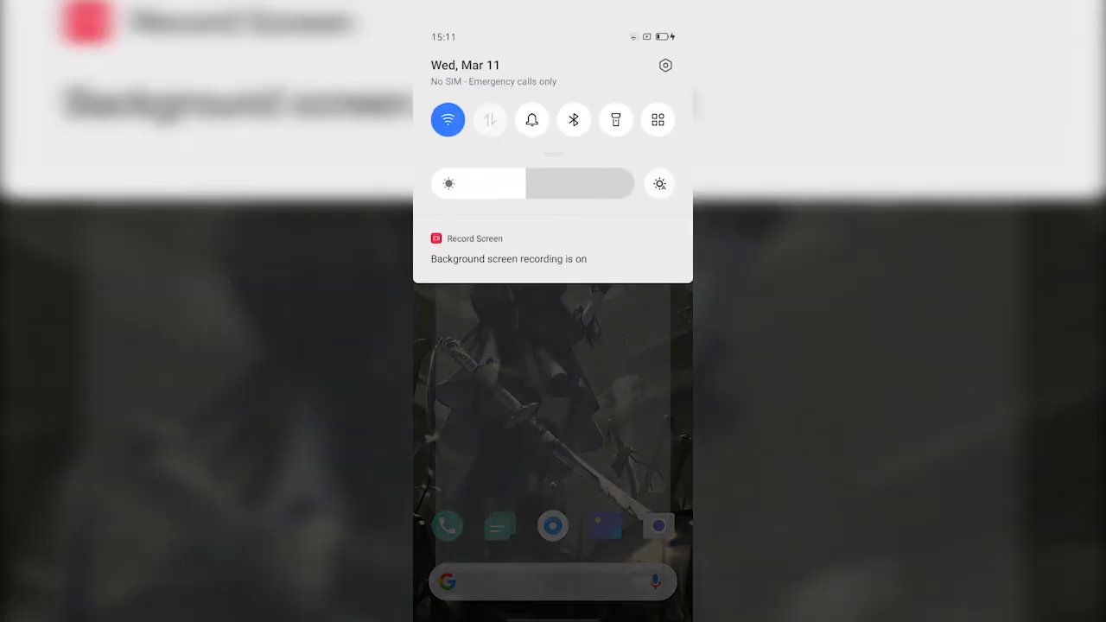
# Open Settings from the notification shade and go into Smart Services.
pyautogui.click(666, 65)
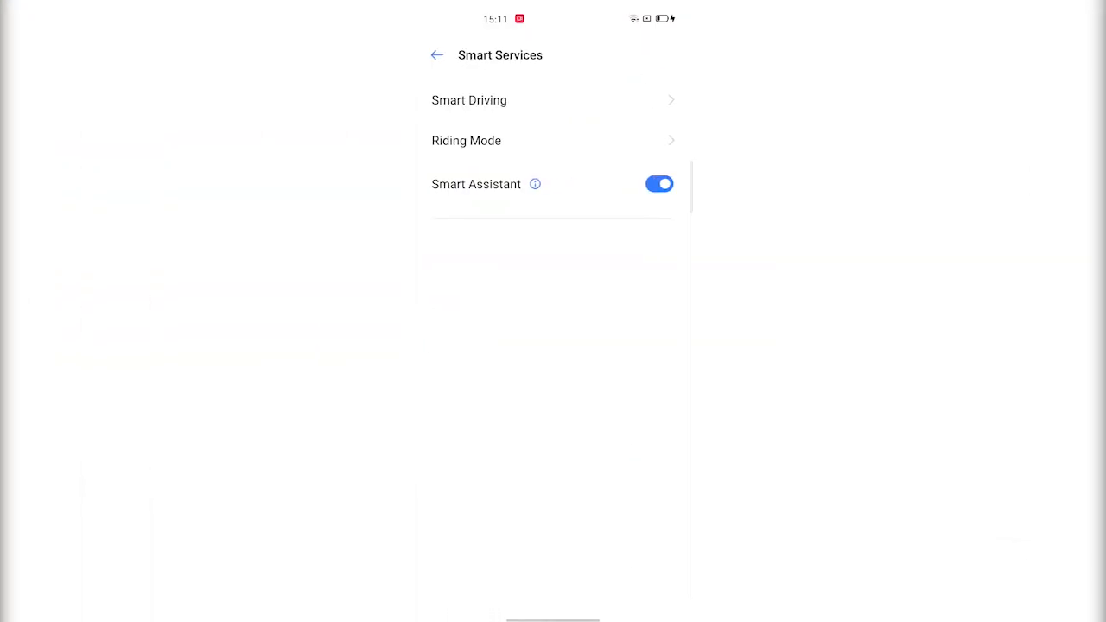
pyautogui.click(660, 183)
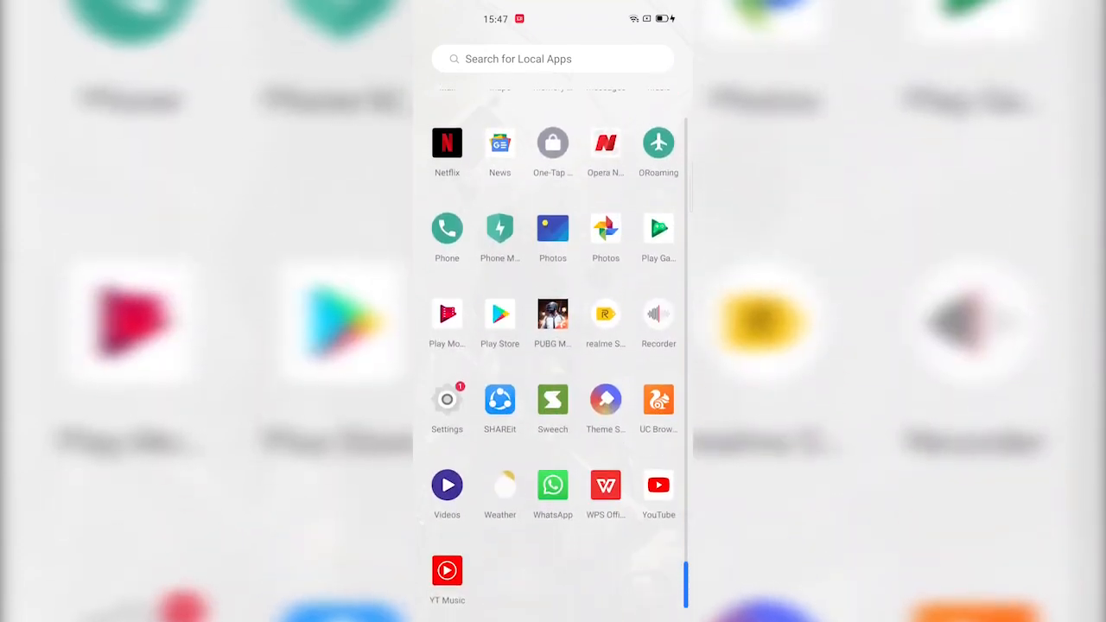
# Switch off Hot Apps & Hot Games in App Market settings and browse back through the app drawer.
pyautogui.scroll(3)
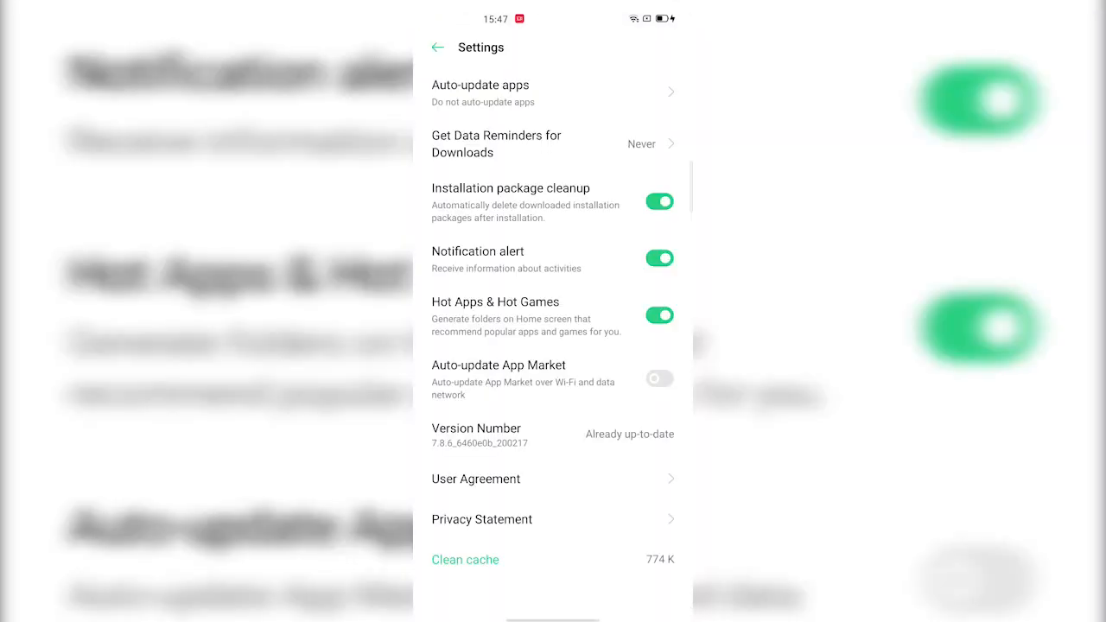
pyautogui.click(660, 315)
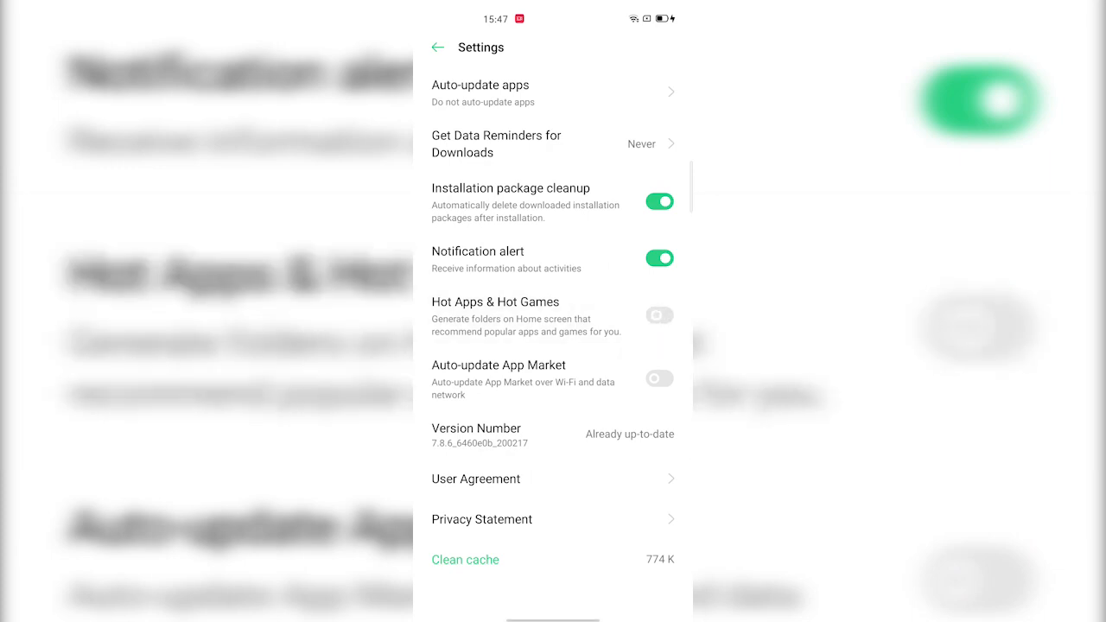
pyautogui.click(660, 257)
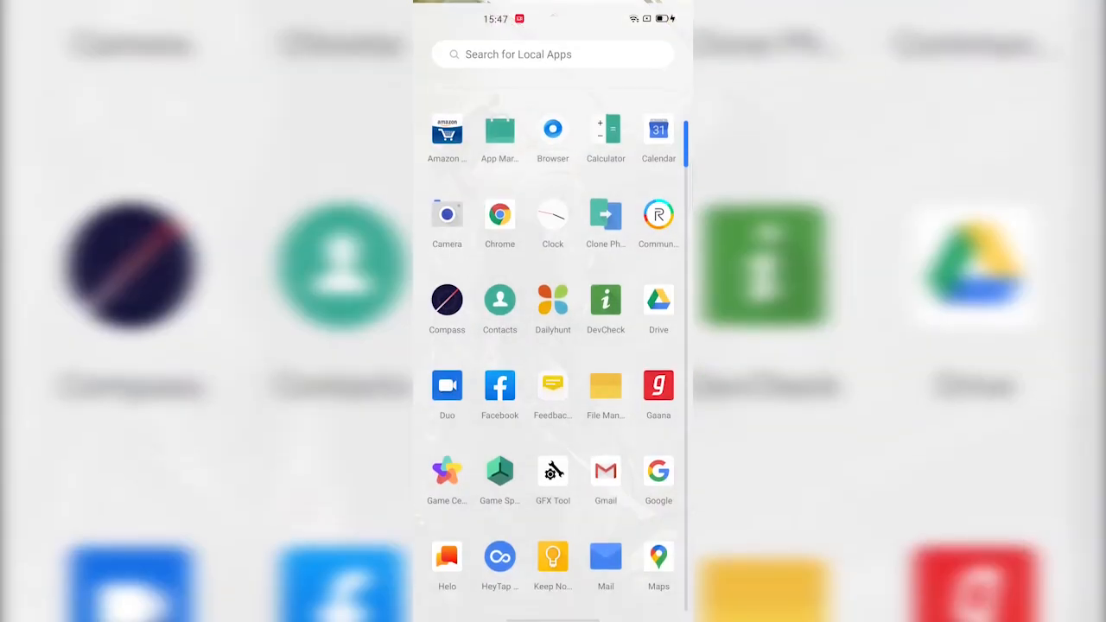
pyautogui.scroll(-3)
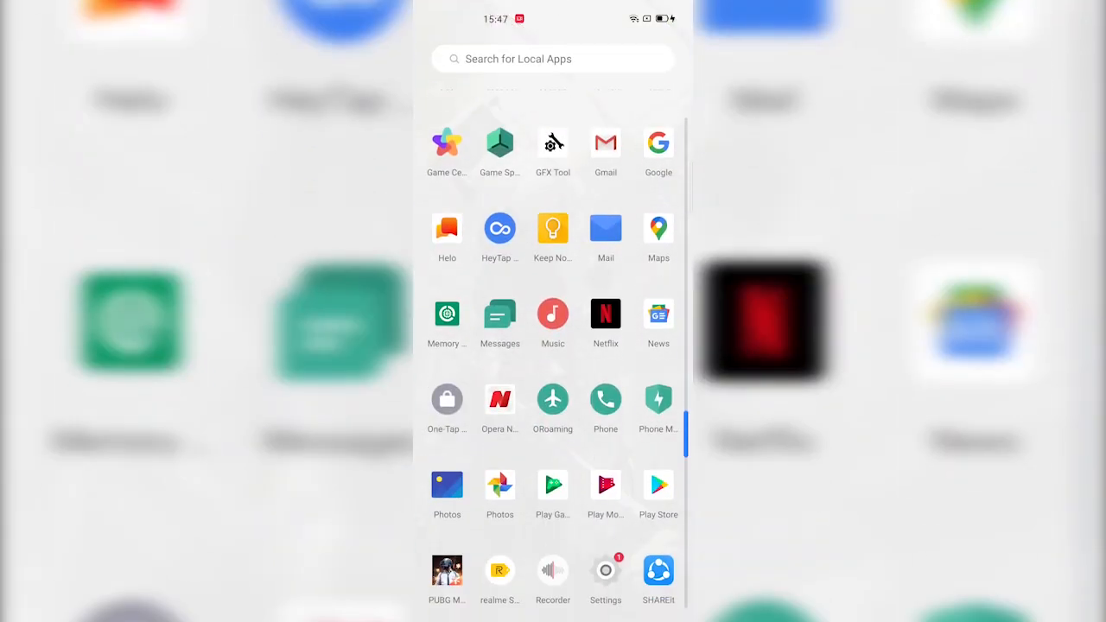
pyautogui.scroll(3)
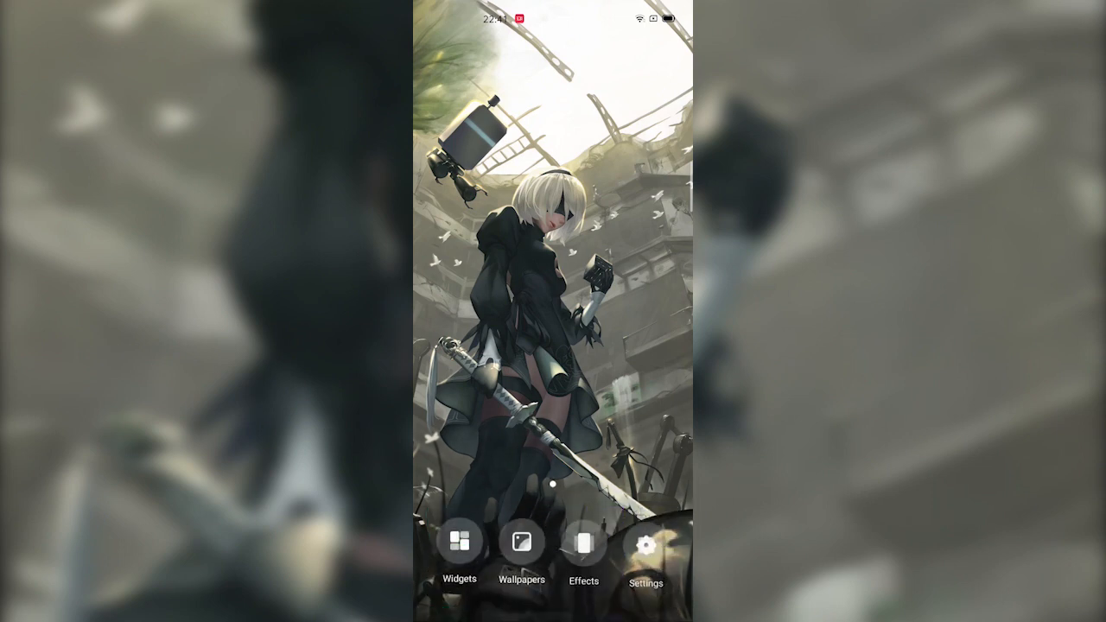
# Preview Standard, Drawer and Simple Mode layouts in Home Screen Mode, ending on Simple Mode.
pyautogui.click(647, 545)
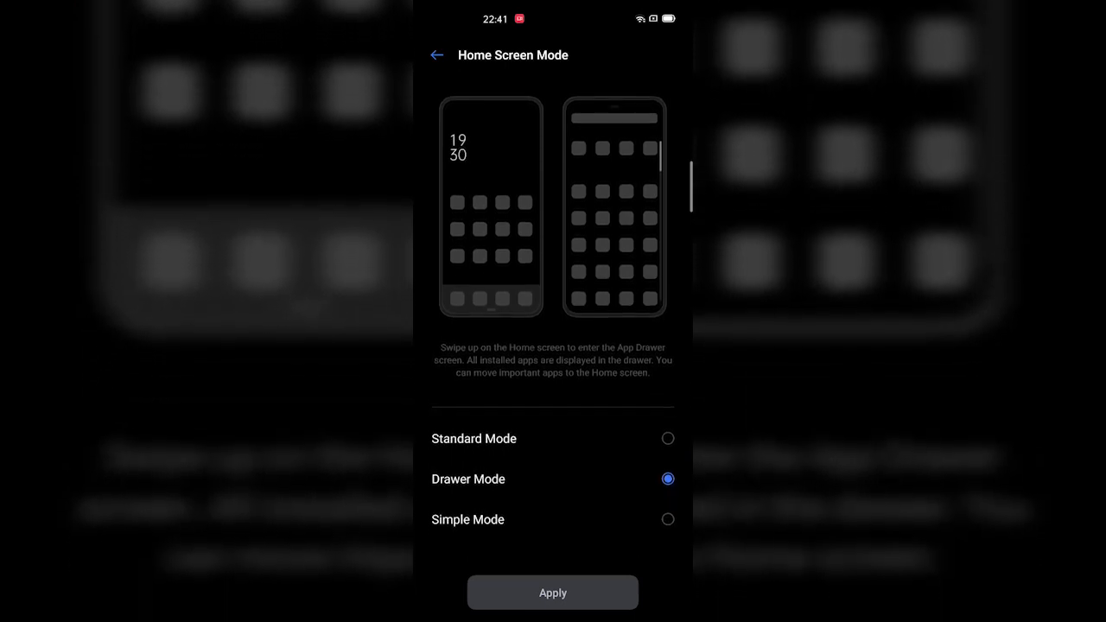
pyautogui.click(668, 439)
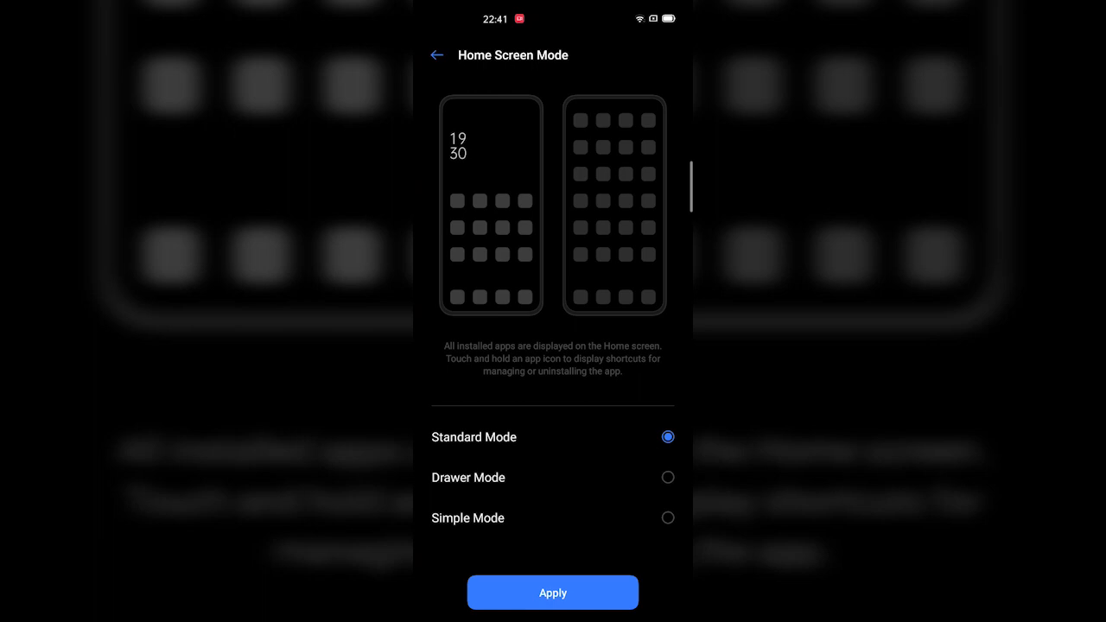
pyautogui.click(667, 477)
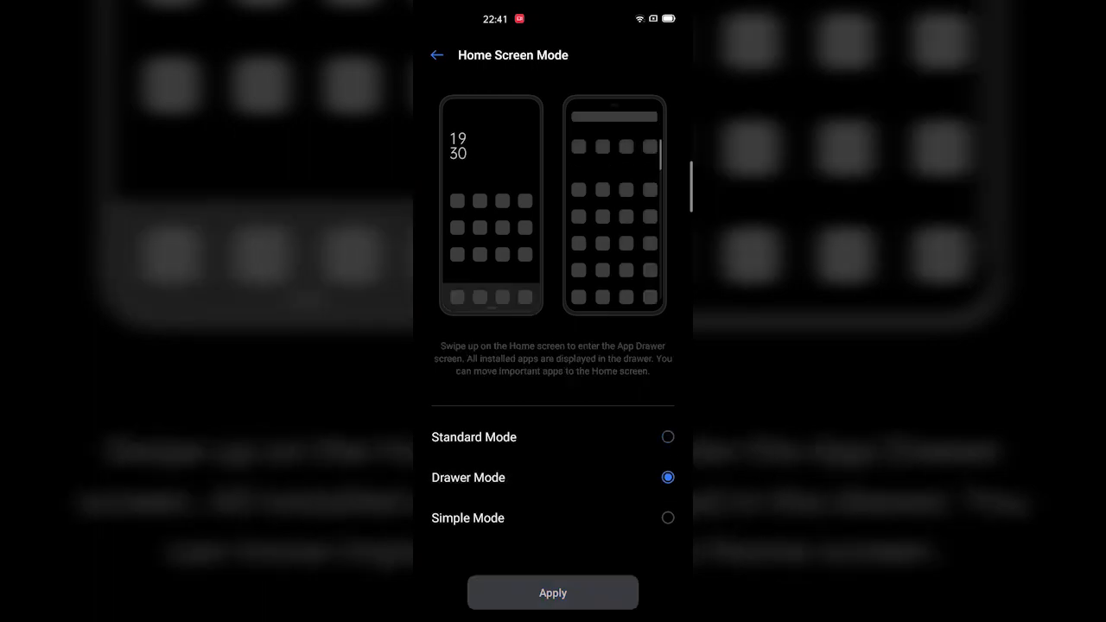
pyautogui.click(667, 519)
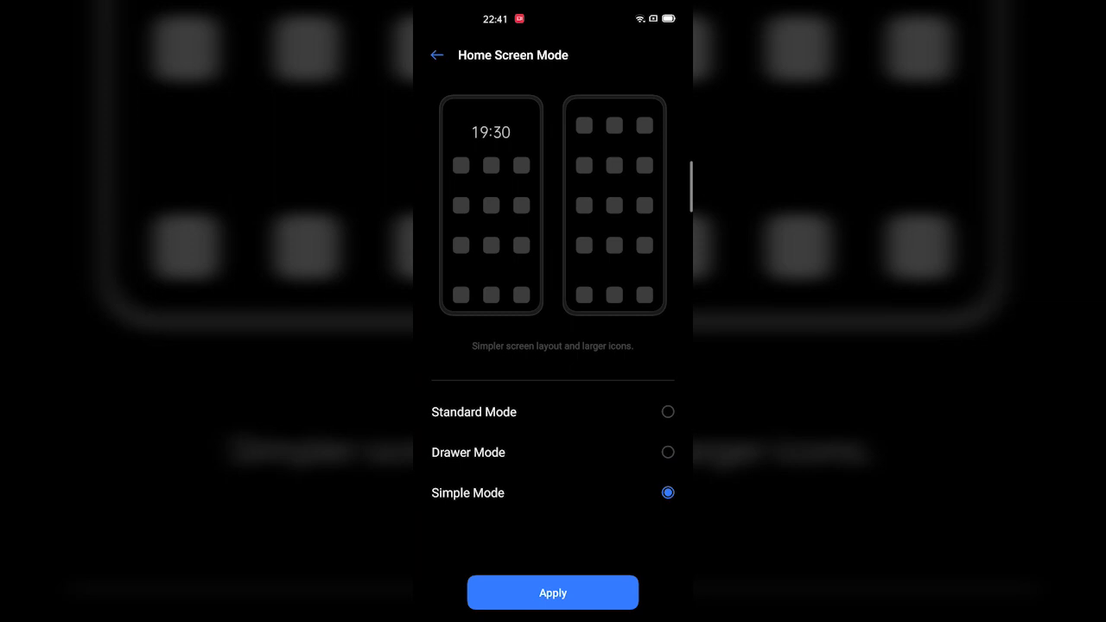
pyautogui.click(668, 453)
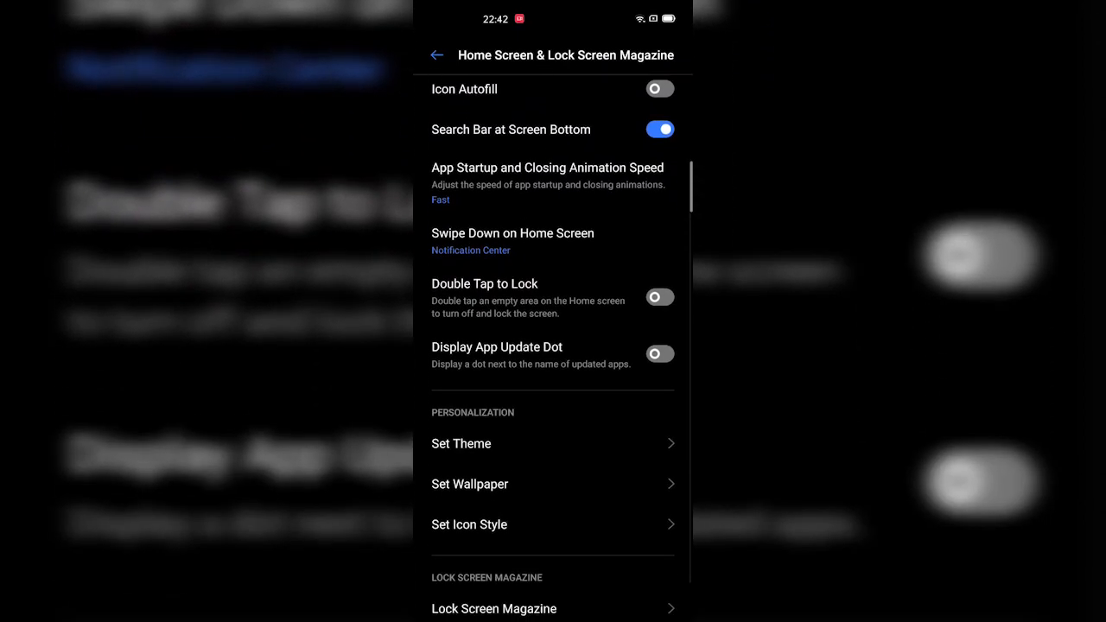
pyautogui.scroll(3)
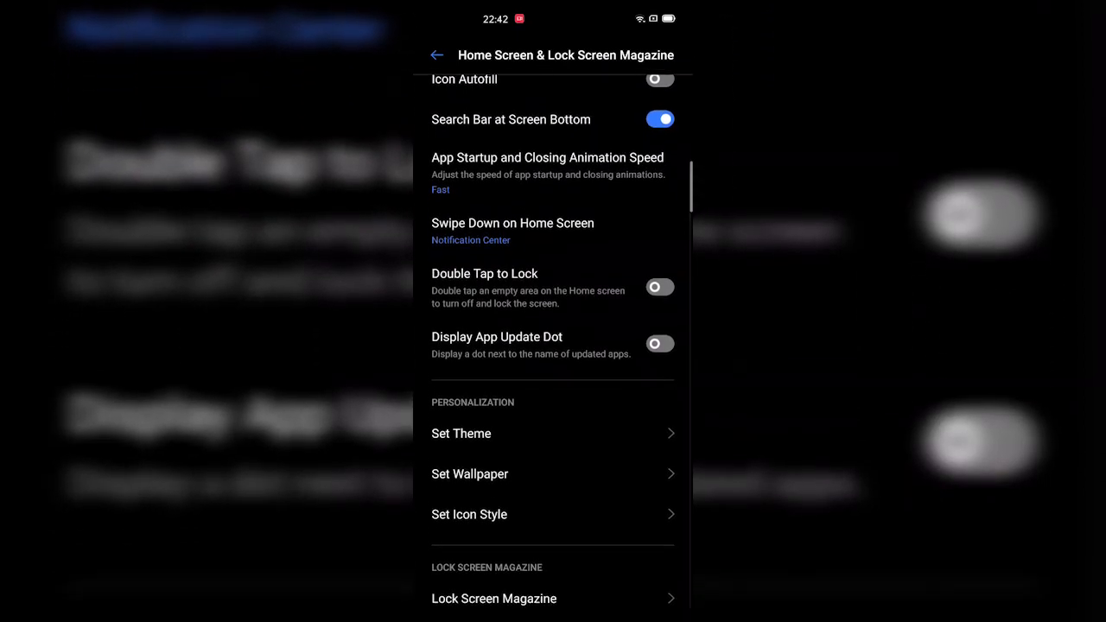
pyautogui.scroll(3)
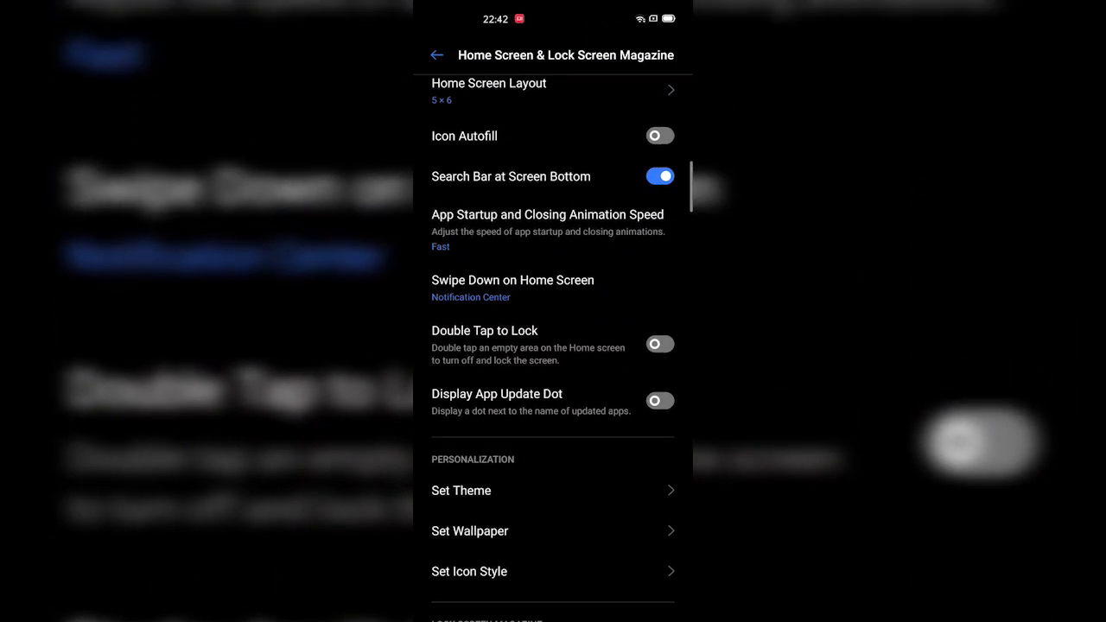
pyautogui.click(512, 288)
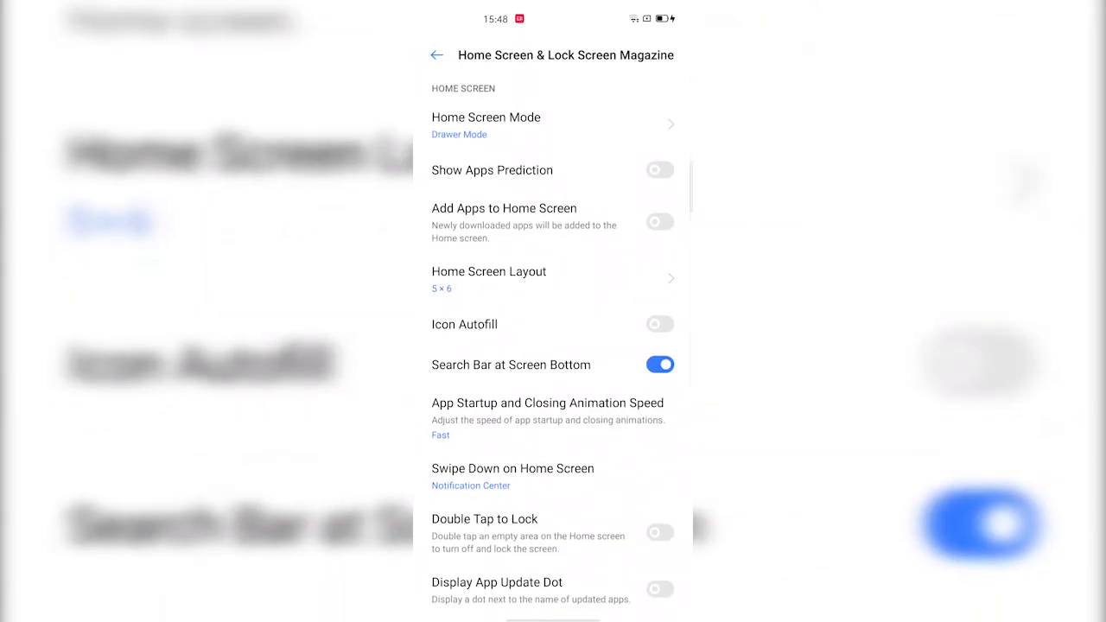
# Apply a Custom icon style with square shapes and more rounded corners, then return to home settings.
pyautogui.scroll(-3)
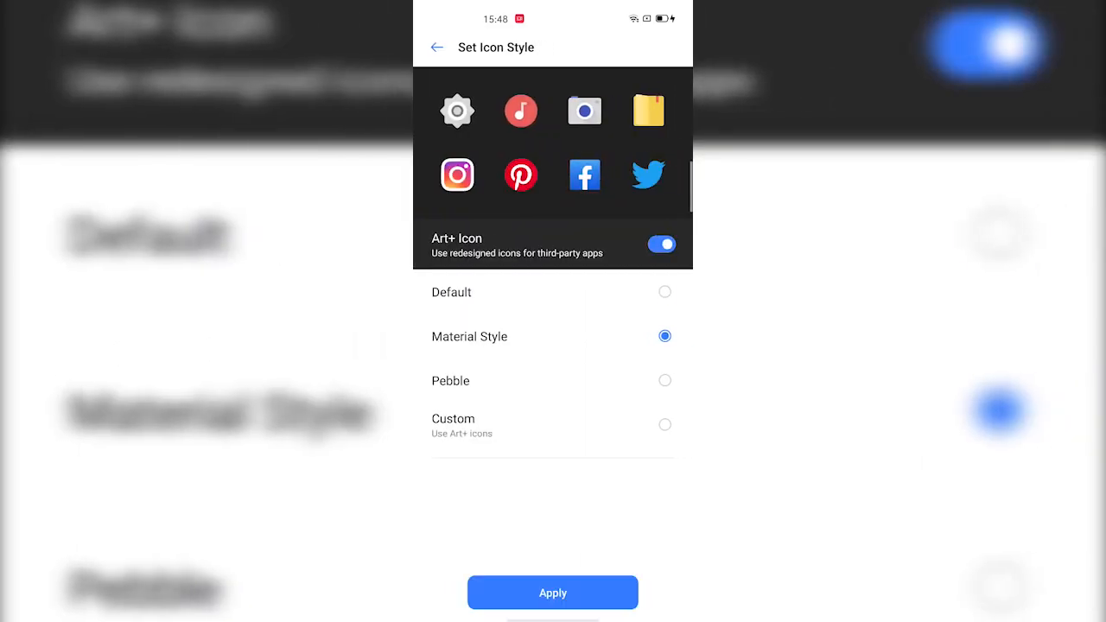
pyautogui.click(664, 425)
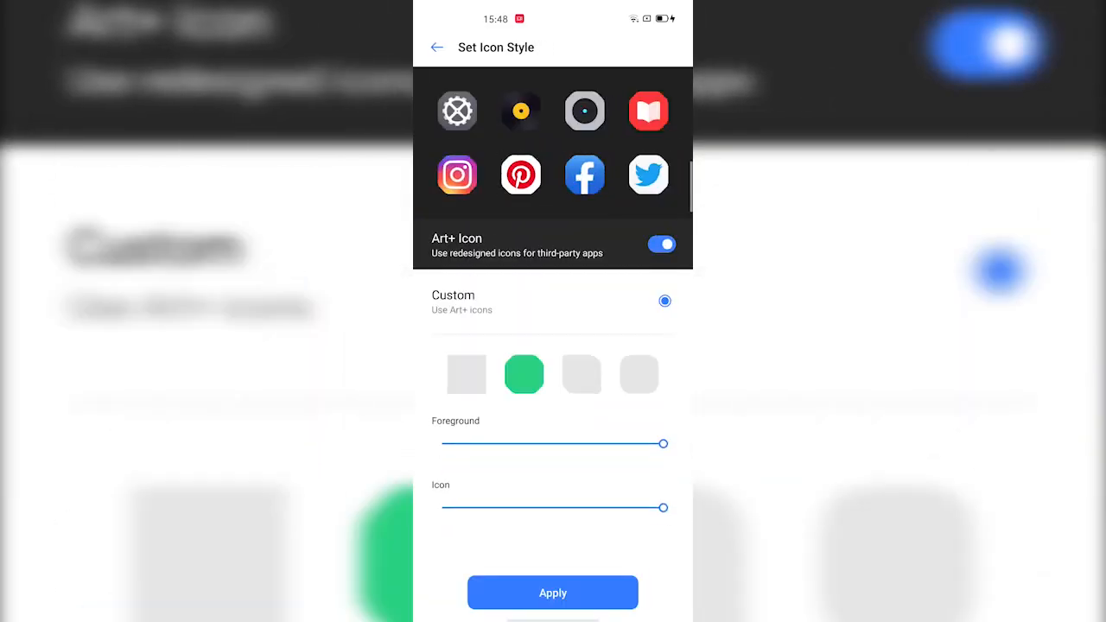
pyautogui.click(467, 373)
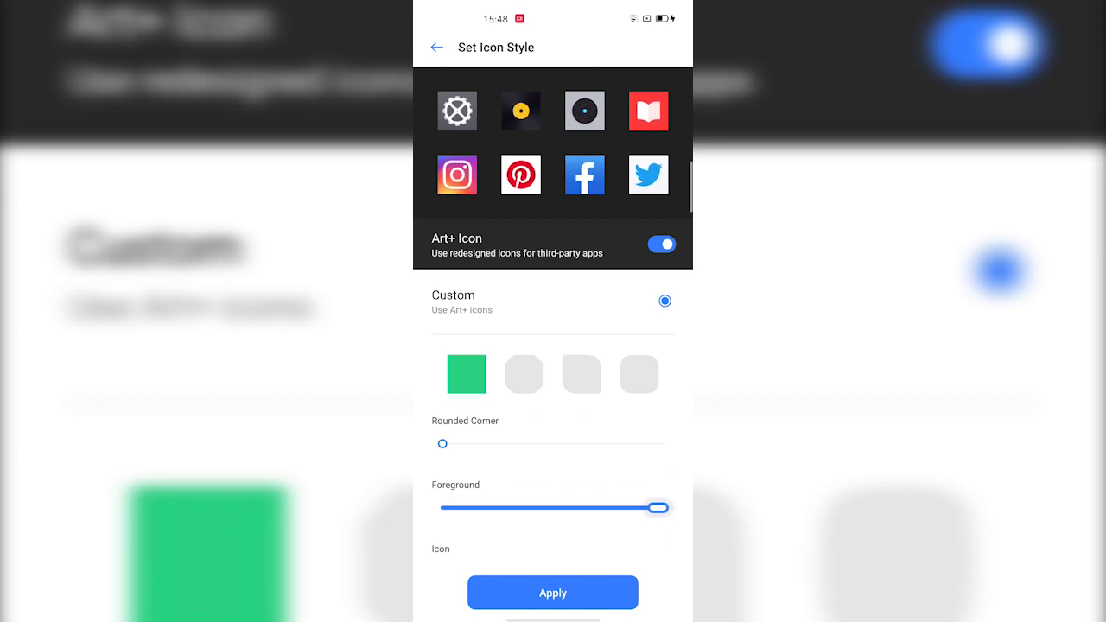
pyautogui.moveTo(443, 442); pyautogui.dragTo(597, 443)
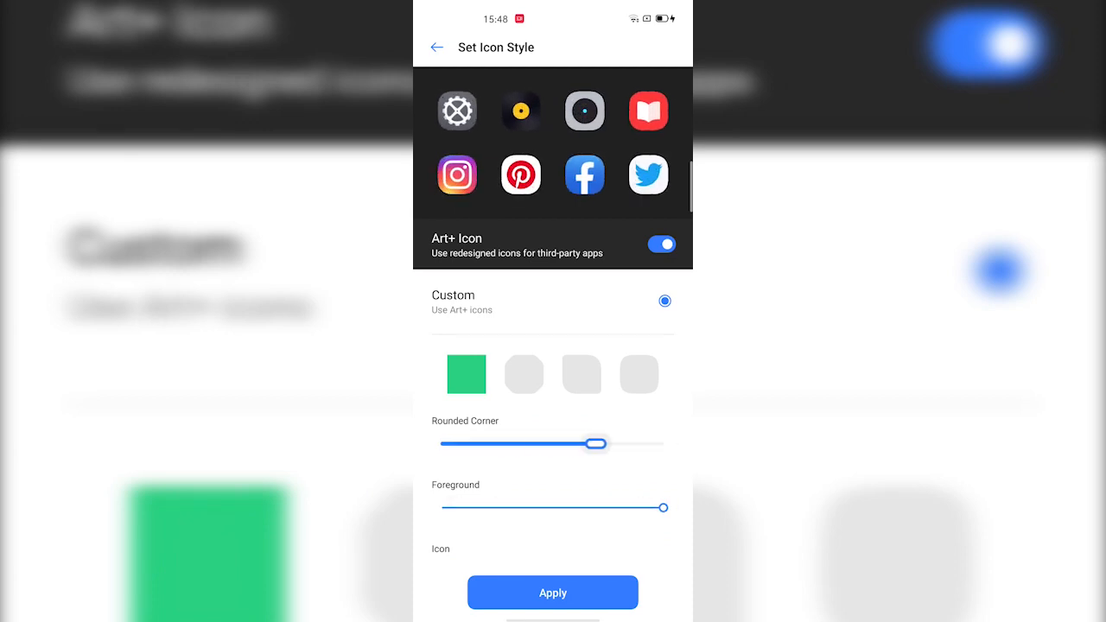
pyautogui.click(553, 593)
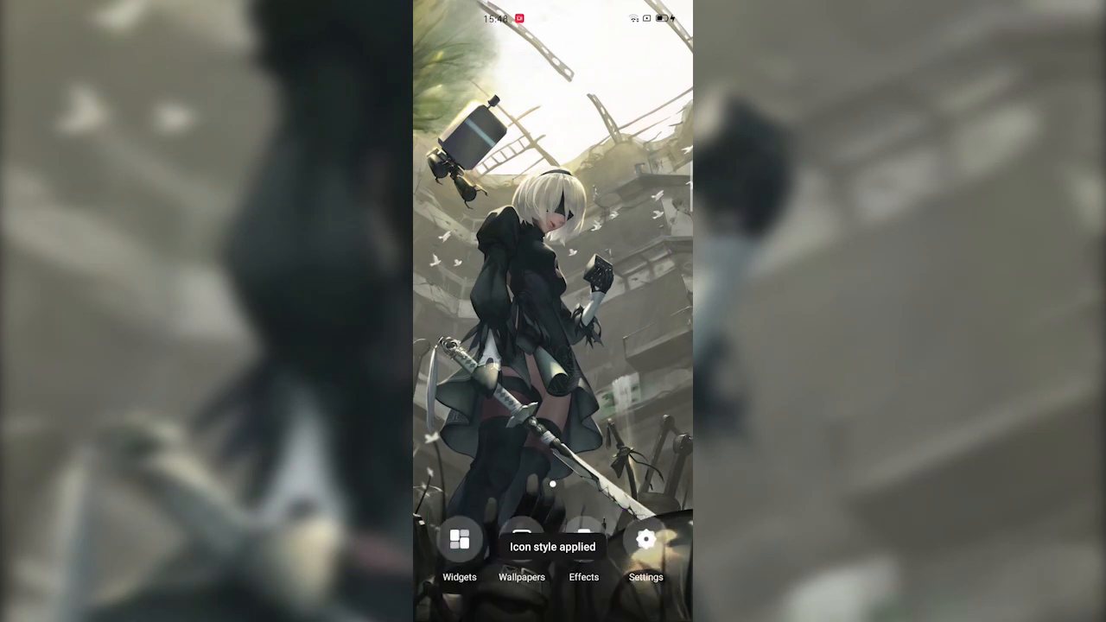
pyautogui.click(647, 553)
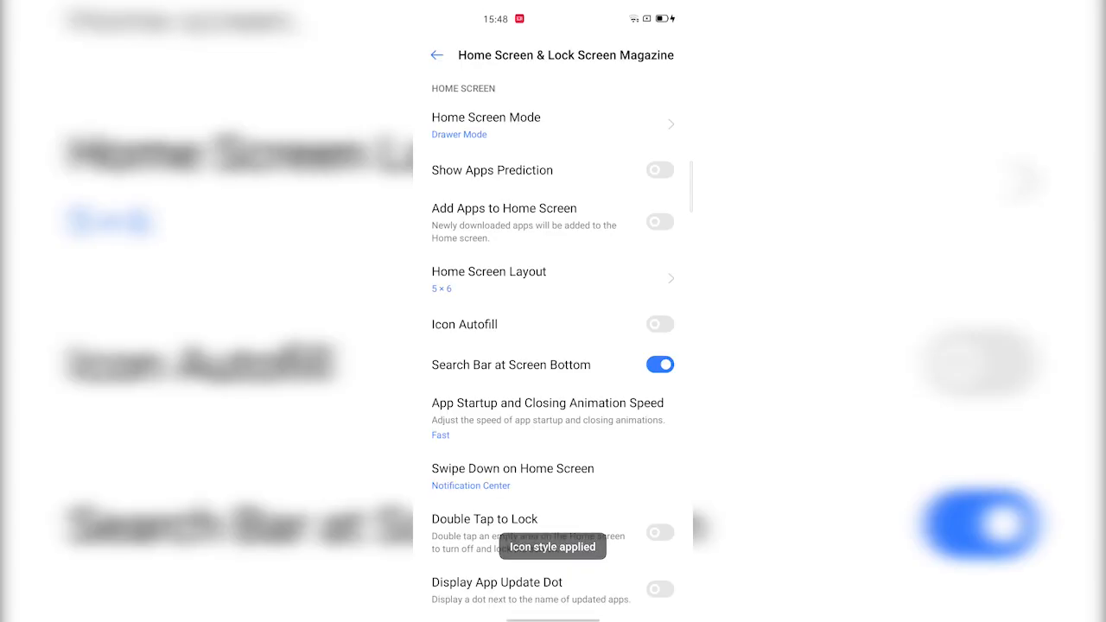
pyautogui.scroll(-3)
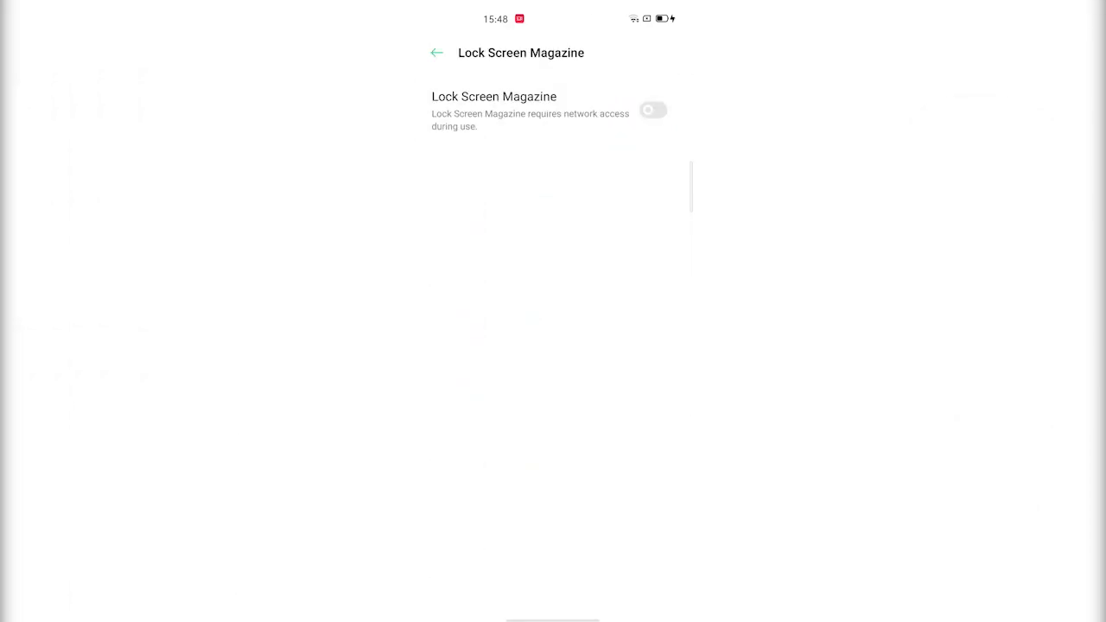
# Enable Lock Screen Magazine and its Update Using Mobile Data option.
pyautogui.click(654, 102)
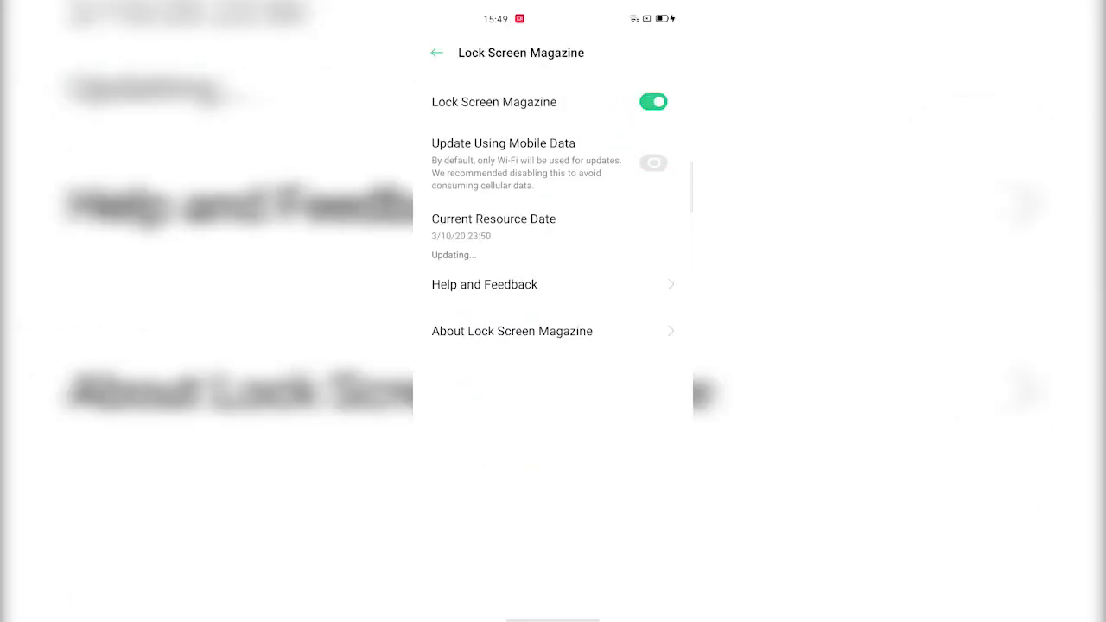
pyautogui.click(654, 162)
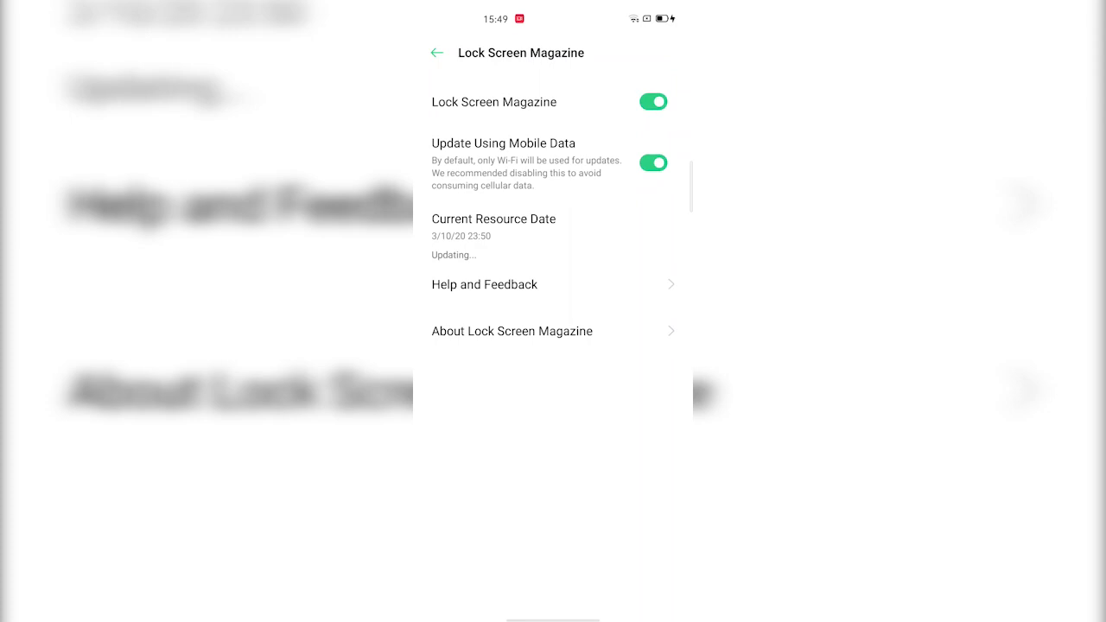
pyautogui.click(436, 52)
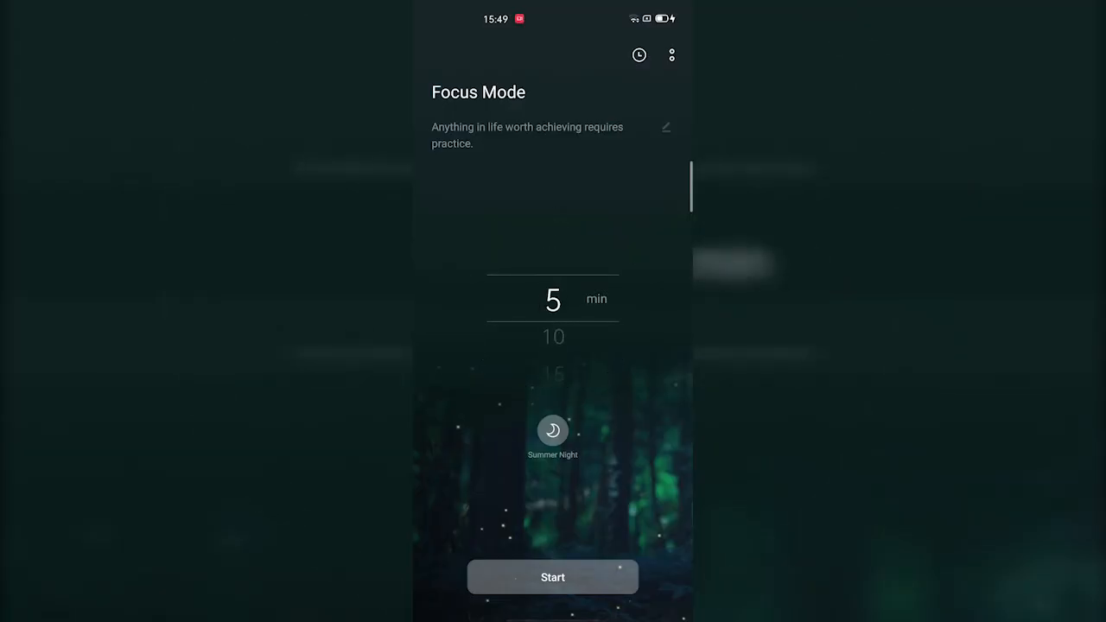
# Start a 110-minute focus session with the Summer Night sound, then exit it early.
pyautogui.scroll(-3)
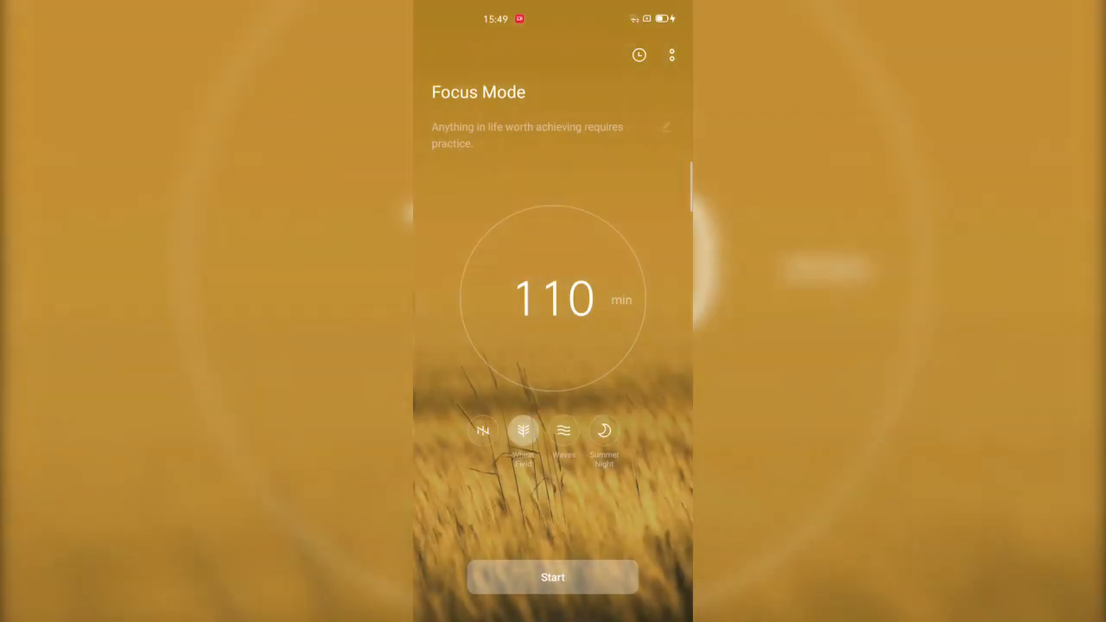
pyautogui.click(605, 431)
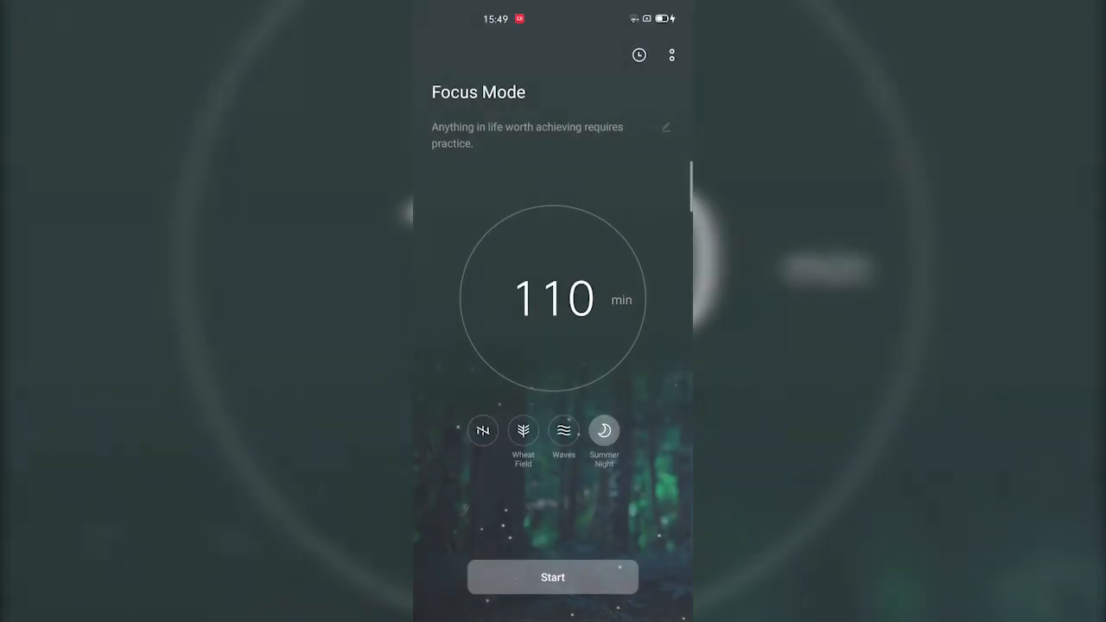
pyautogui.click(553, 577)
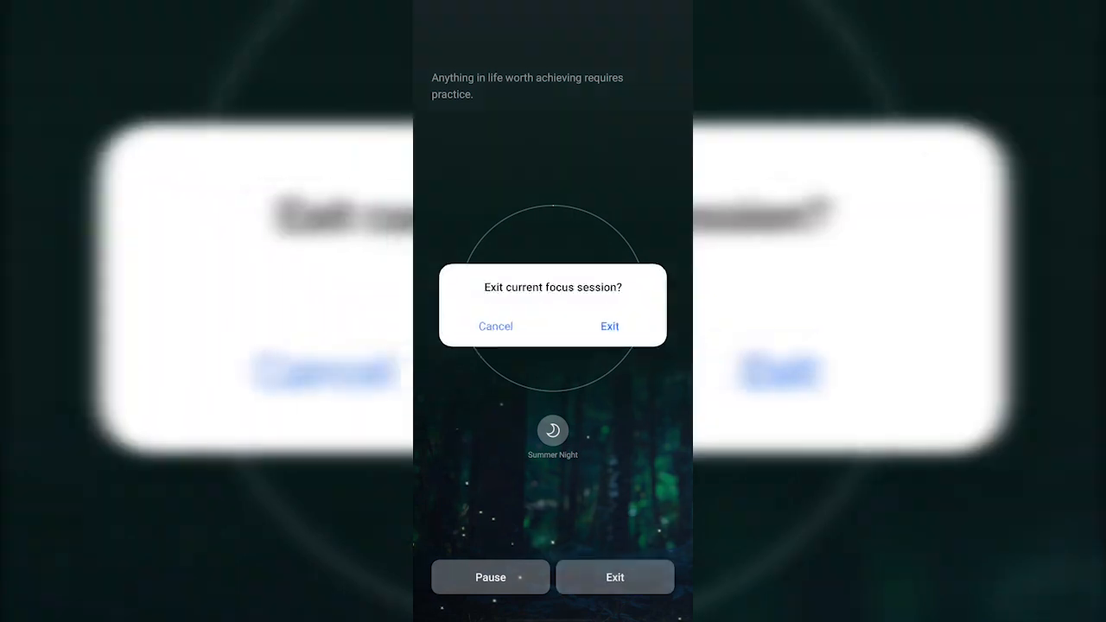
pyautogui.click(609, 325)
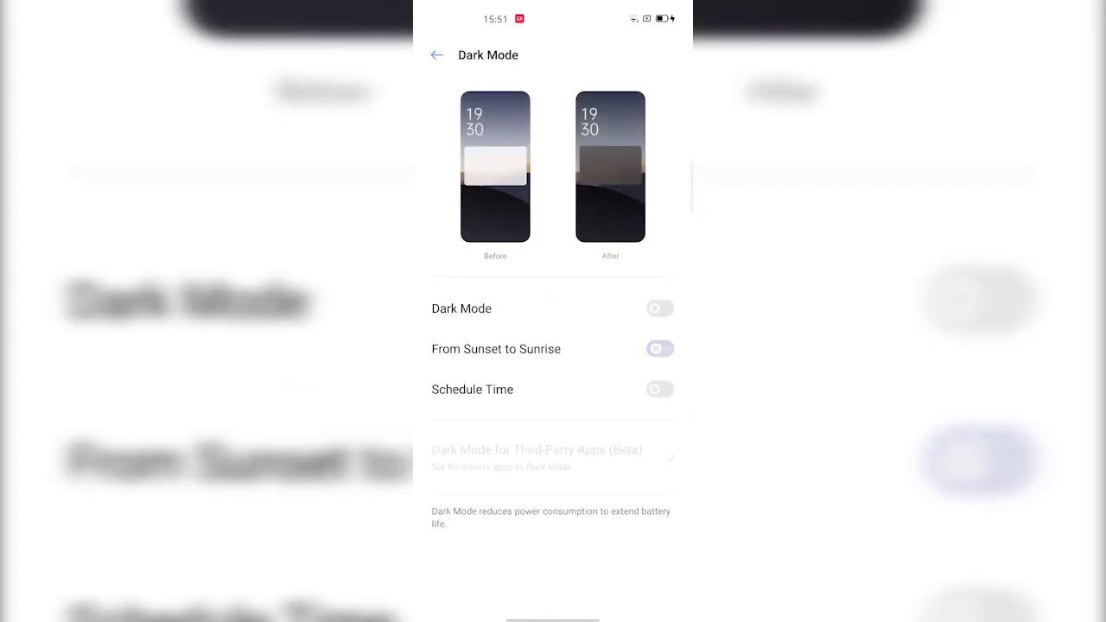
# Replace From Sunset to Sunrise with a Schedule Time dark mode starting at 22:00.
pyautogui.click(660, 308)
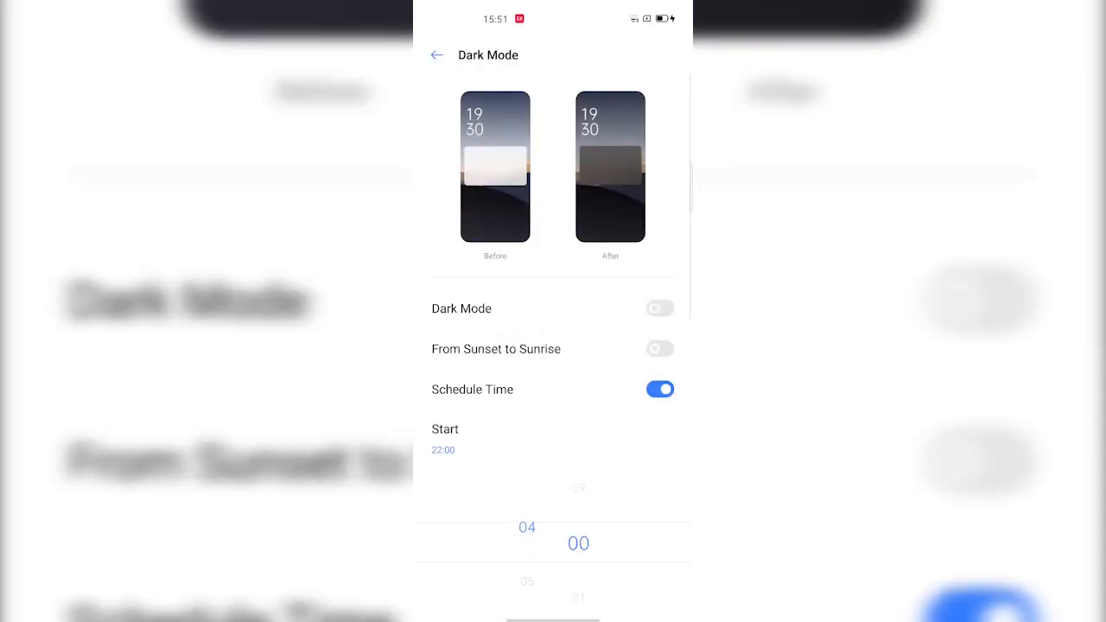
pyautogui.scroll(-3)
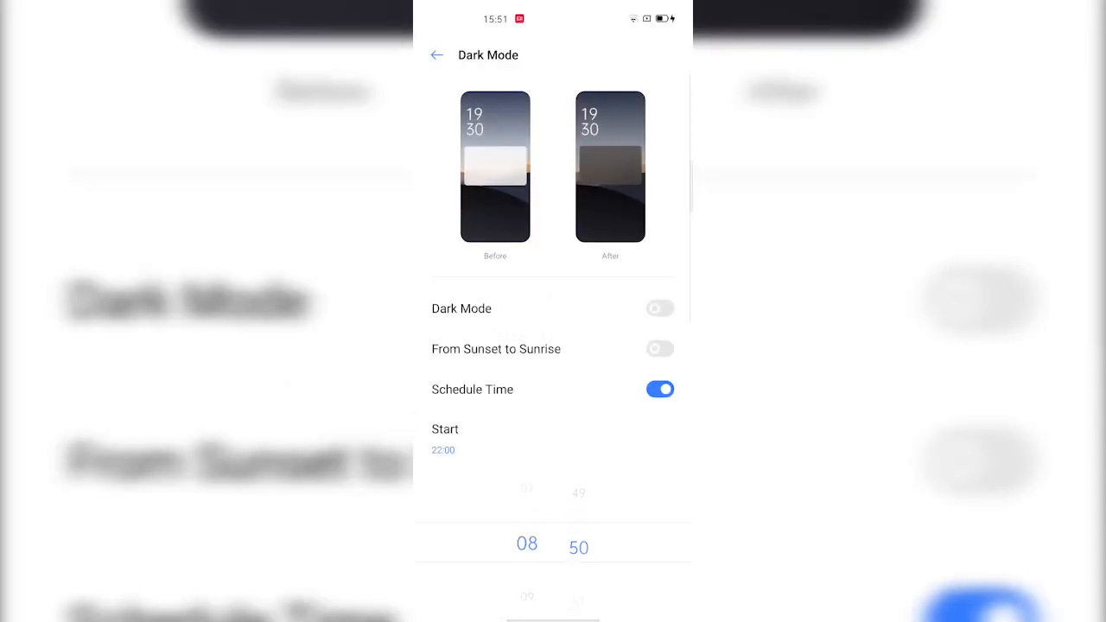
pyautogui.click(660, 307)
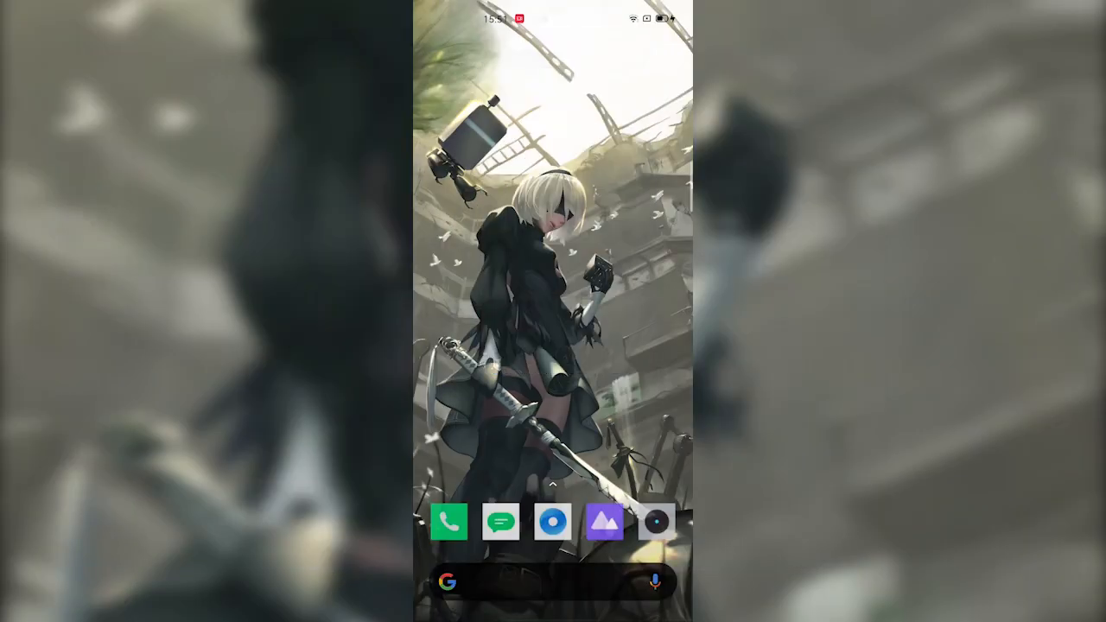
# Launch Amazon and scroll through its shopping home feed.
pyautogui.click(553, 522)
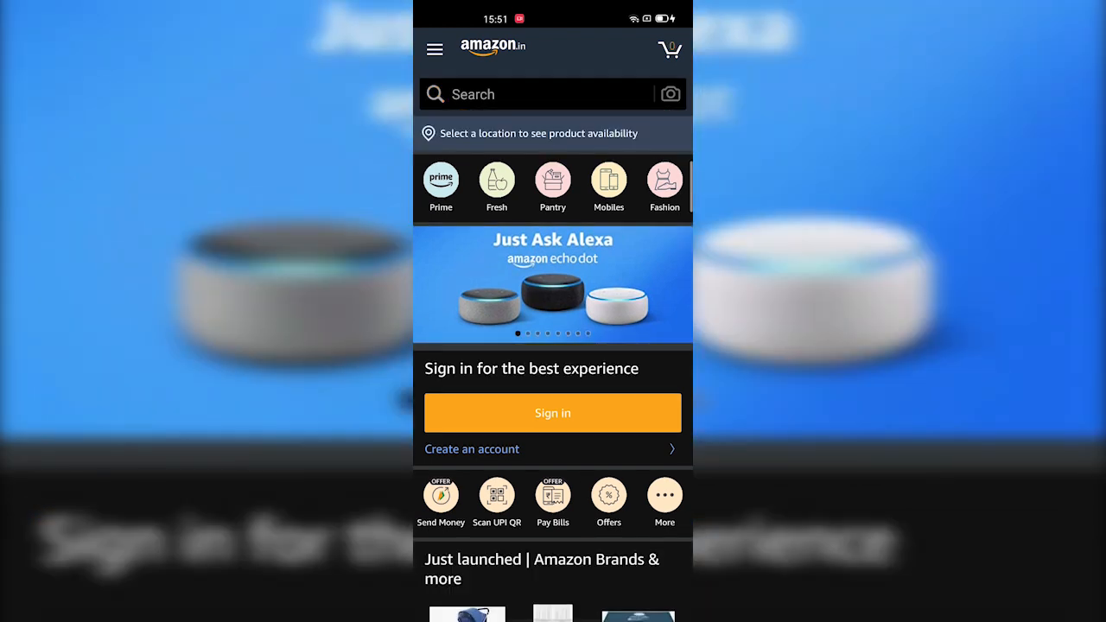
pyautogui.scroll(-3)
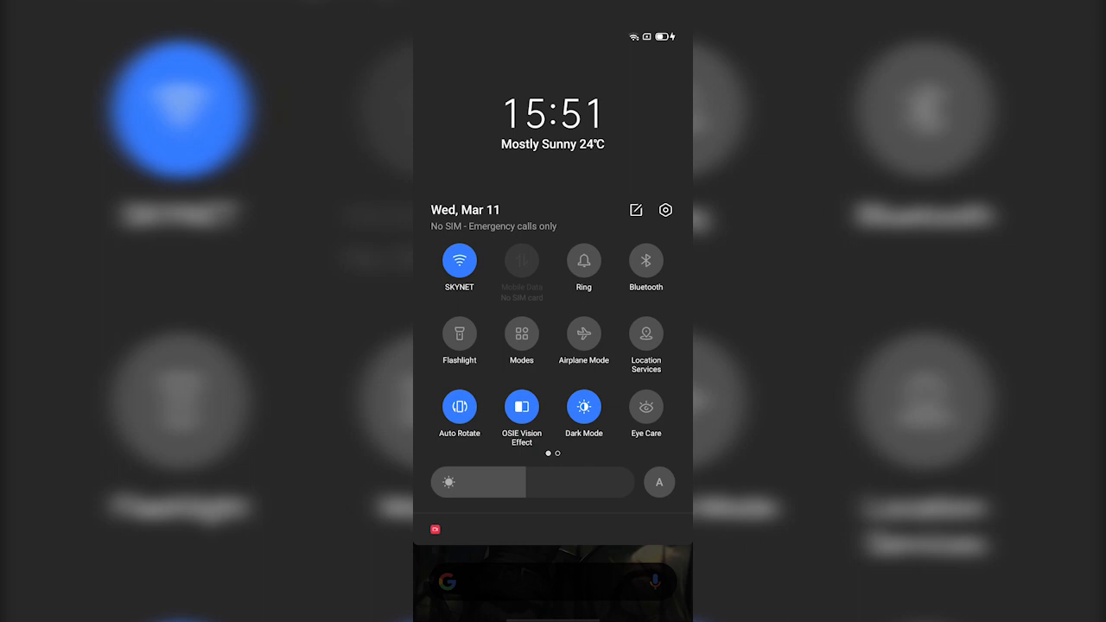
# Run Clean Storage from Quick Settings page two and clean the 121 MB of junk files.
pyautogui.hscroll(-3)
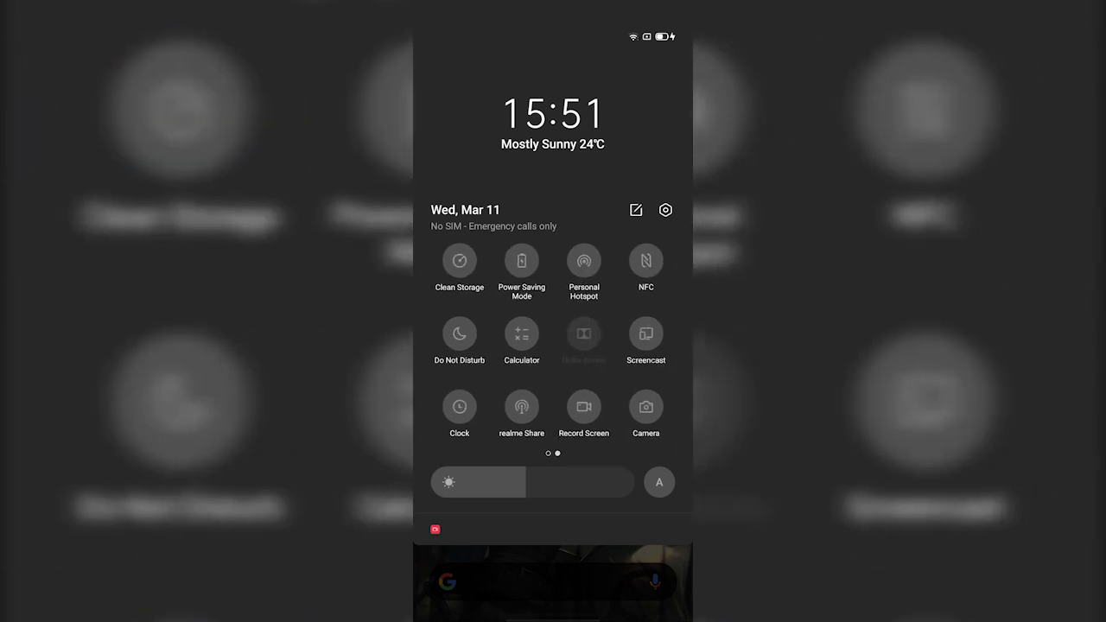
pyautogui.click(460, 261)
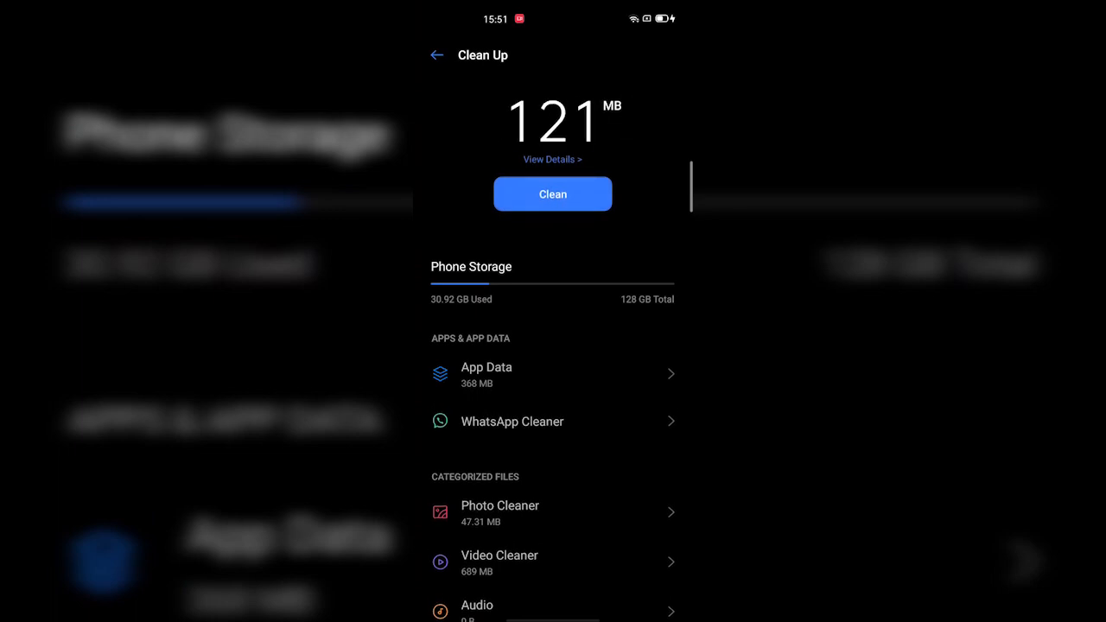
pyautogui.scroll(3)
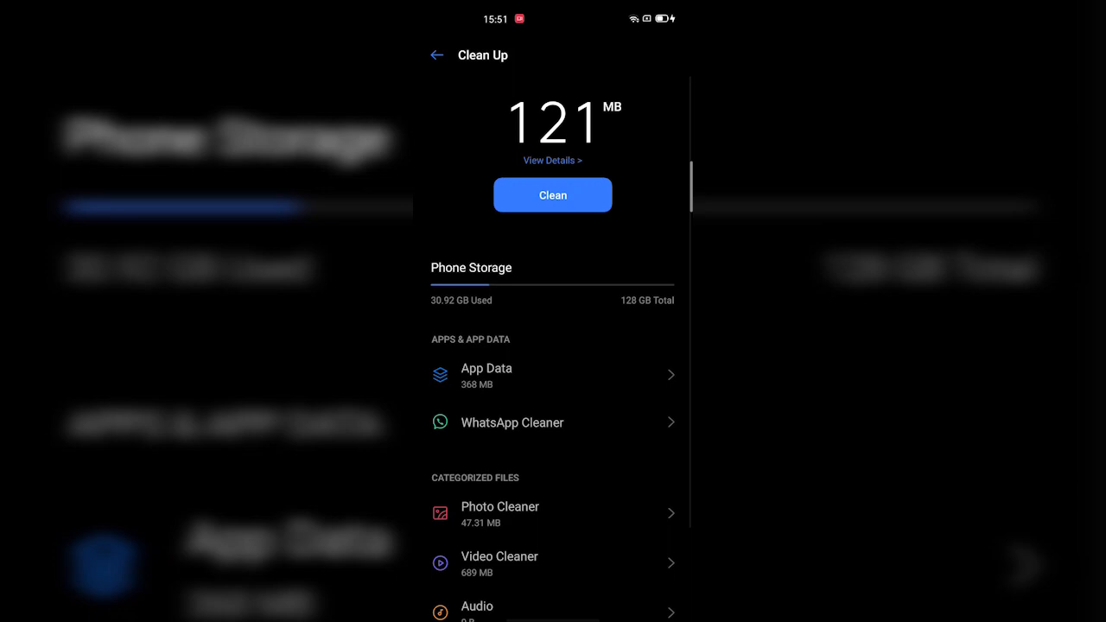
pyautogui.click(553, 193)
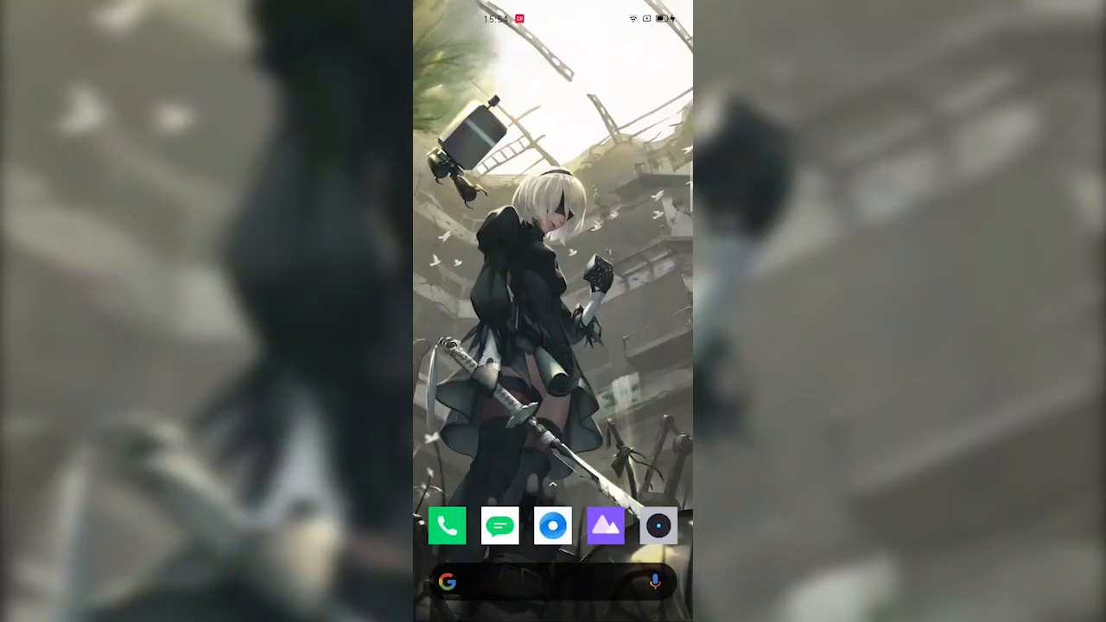
# Launch the floating Calculator from Quick Settings, move it down, and enter 145652+.
pyautogui.scroll(-3)
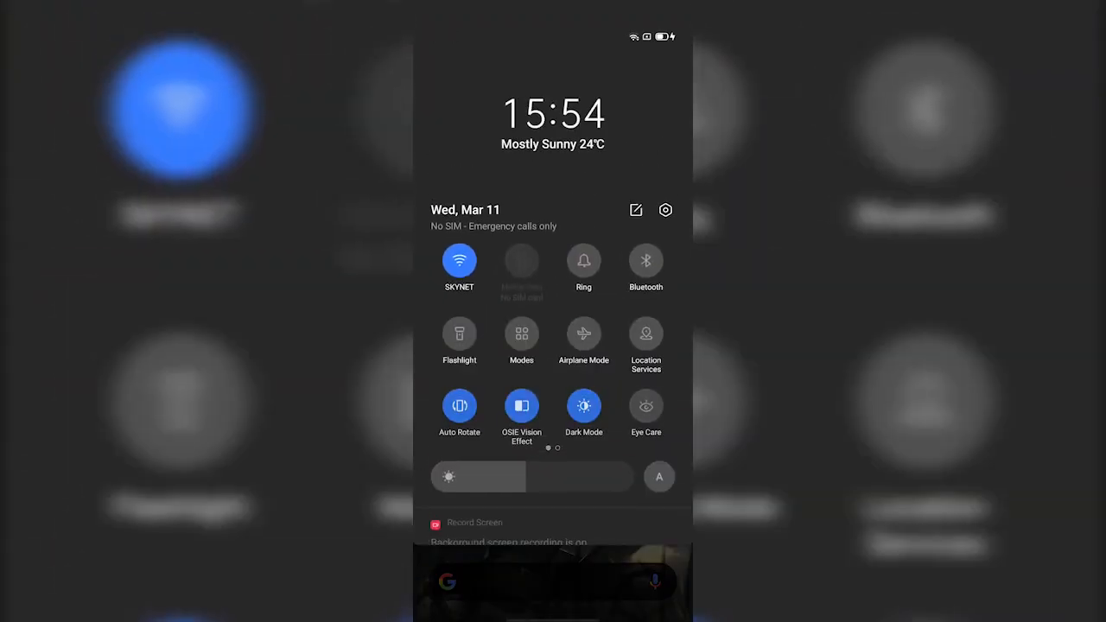
pyautogui.hscroll(-3)
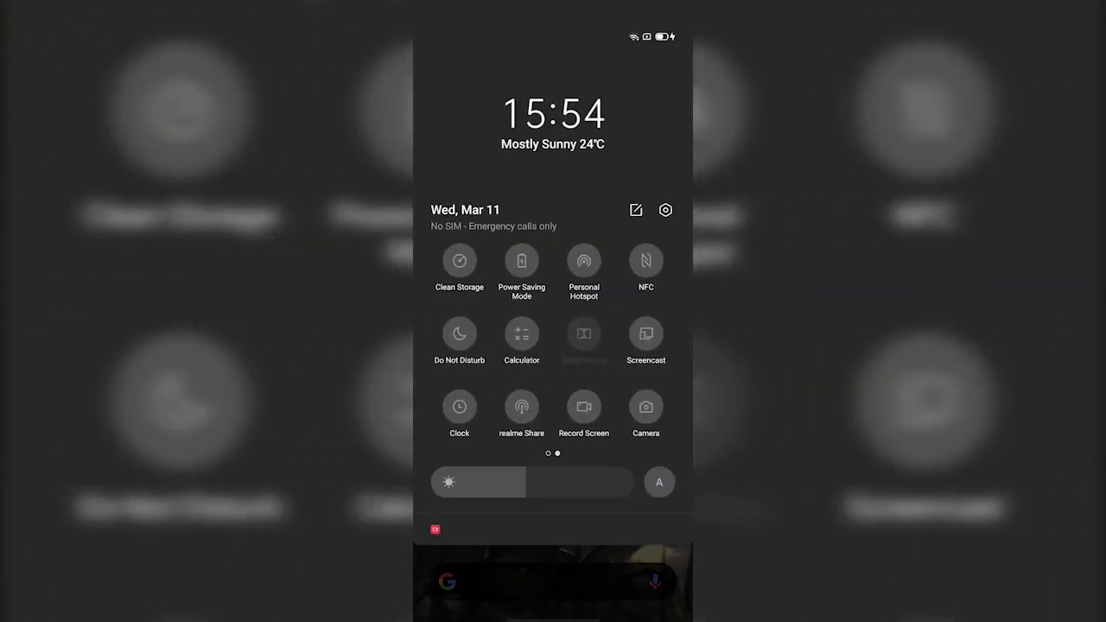
pyautogui.click(522, 333)
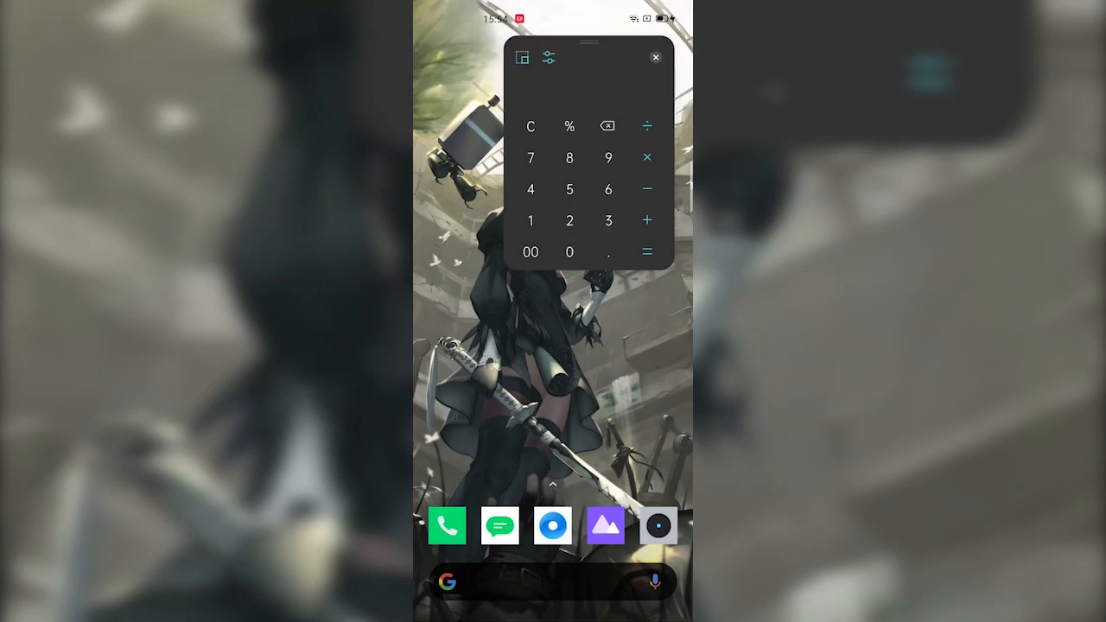
pyautogui.moveTo(588, 43); pyautogui.dragTo(587, 233)
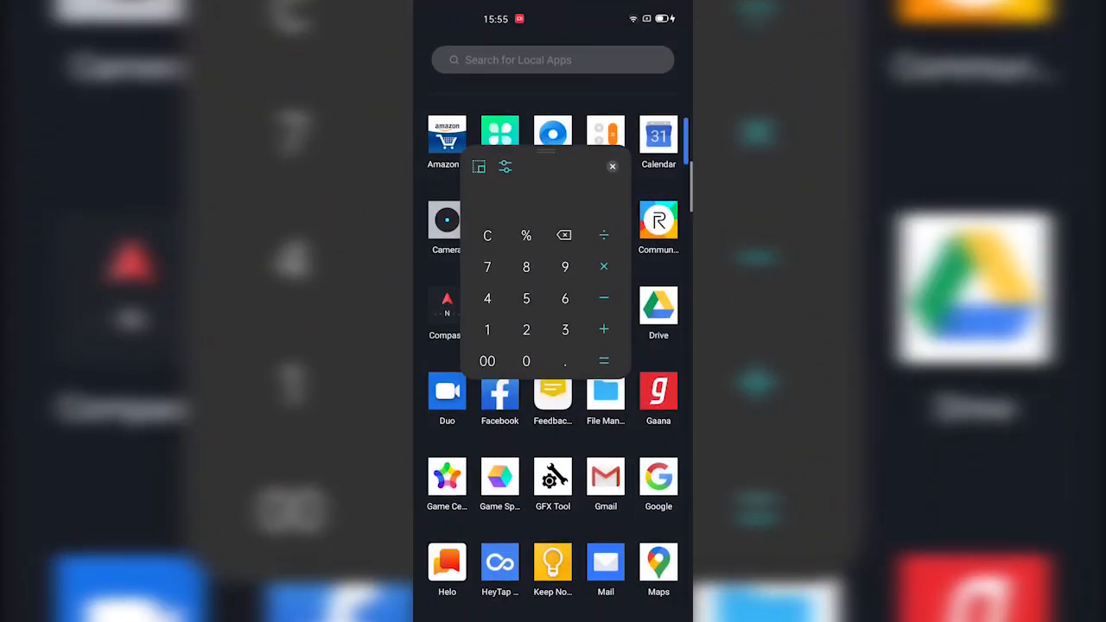
pyautogui.scroll(-3)
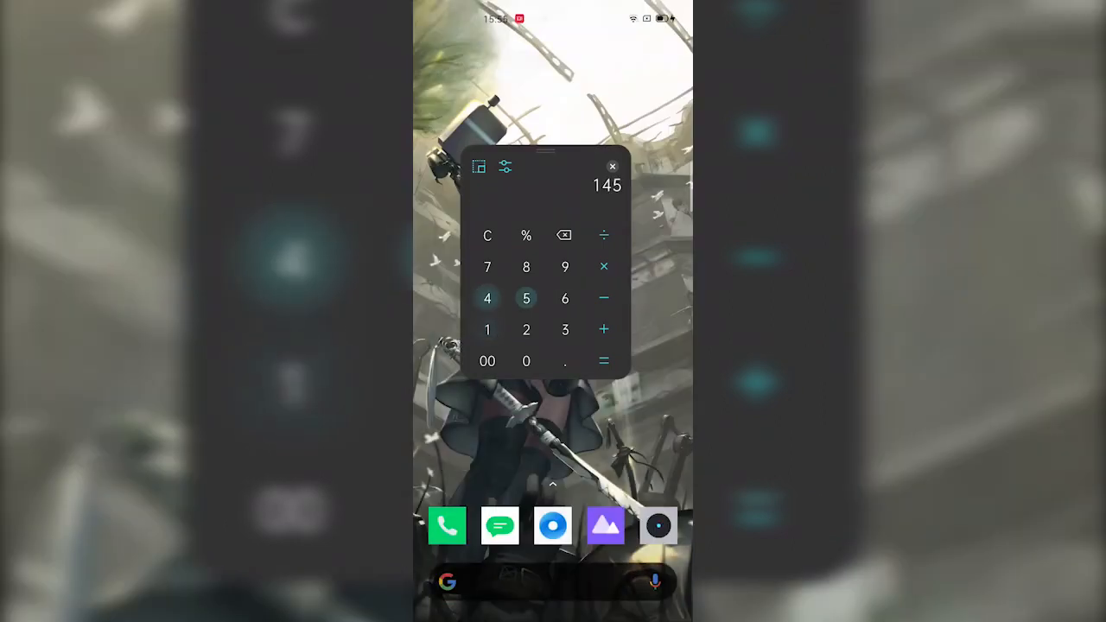
pyautogui.click(603, 329)
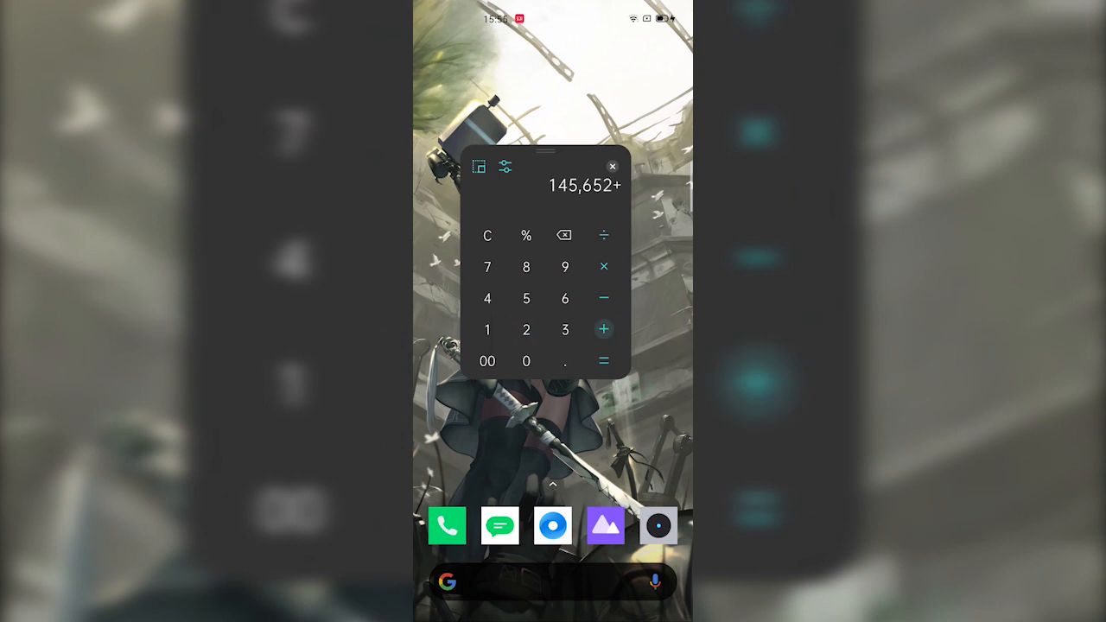
pyautogui.click(526, 329)
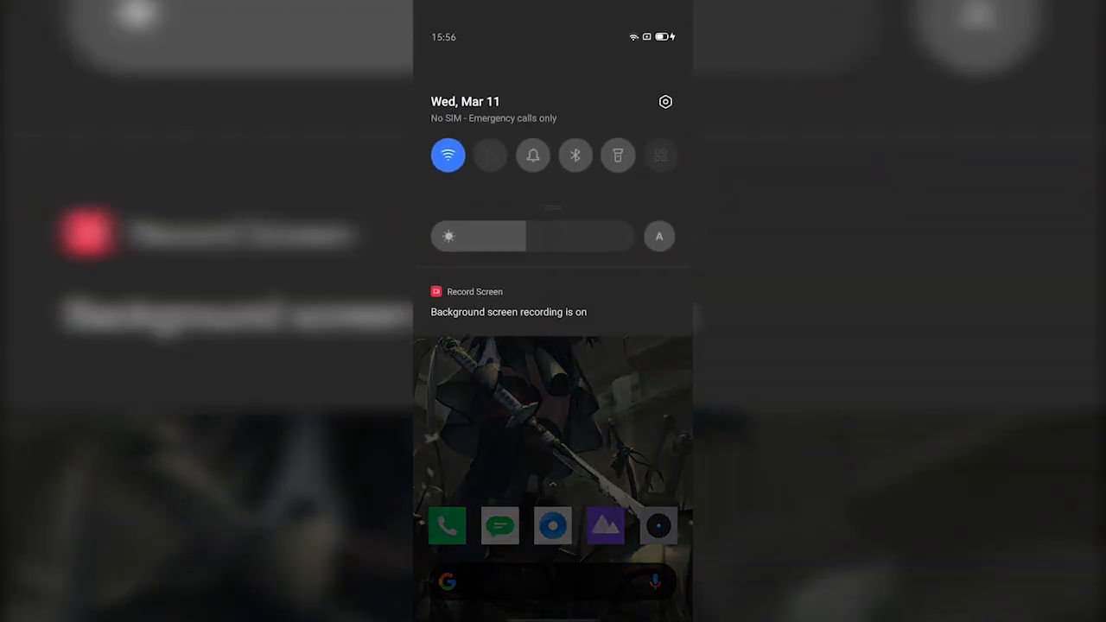
# Enable realme Share from the Quick Settings tiles, bringing Bluetooth on with it.
pyautogui.scroll(-3)
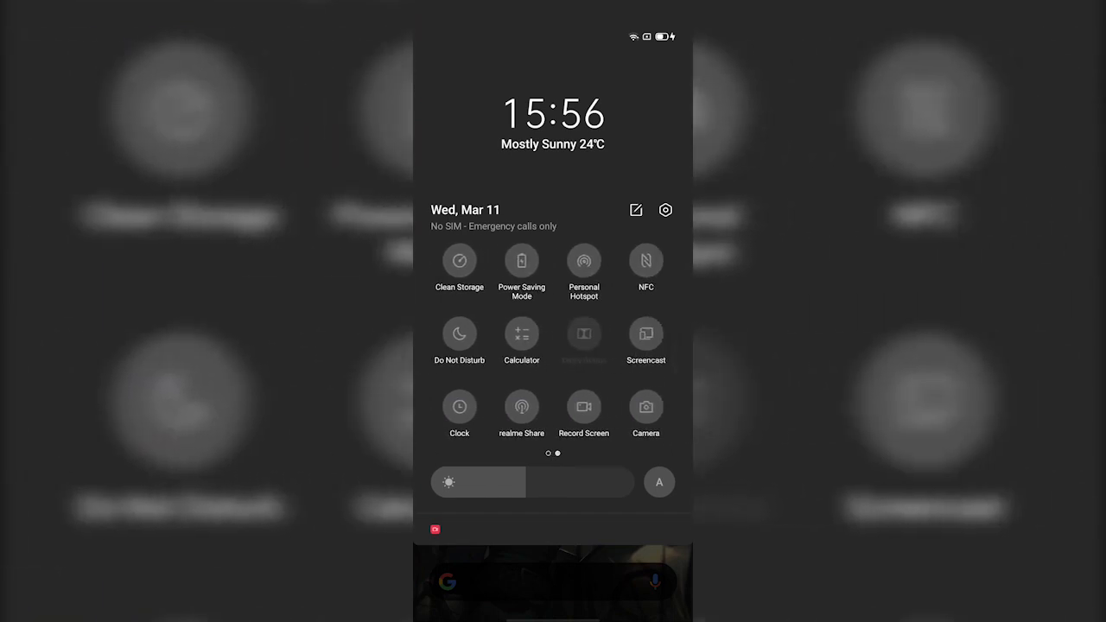
pyautogui.click(522, 406)
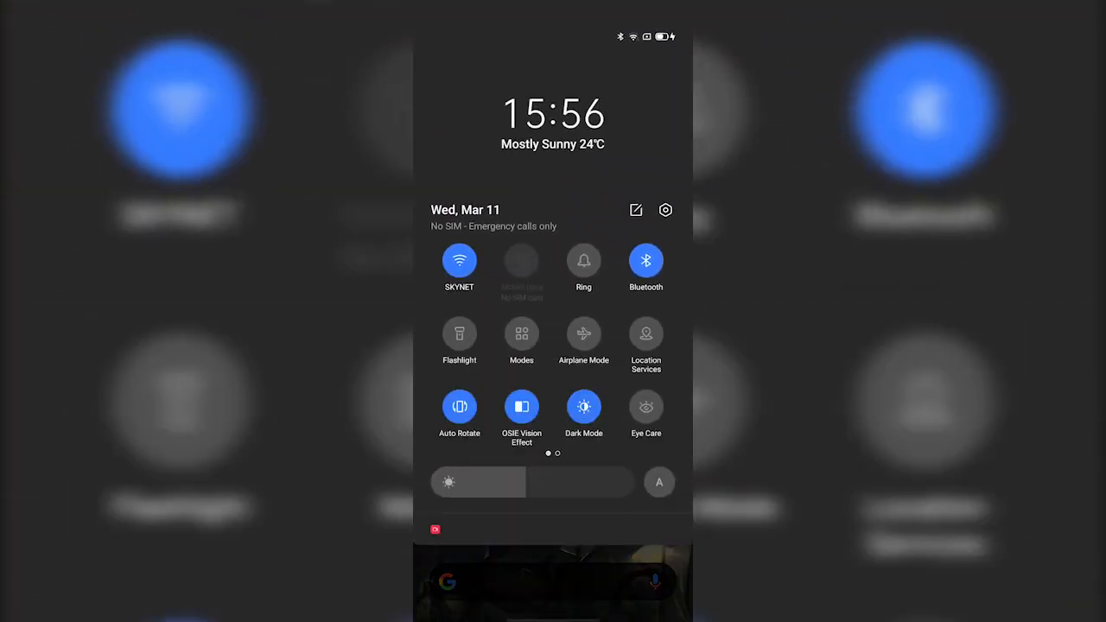
pyautogui.hscroll(-3)
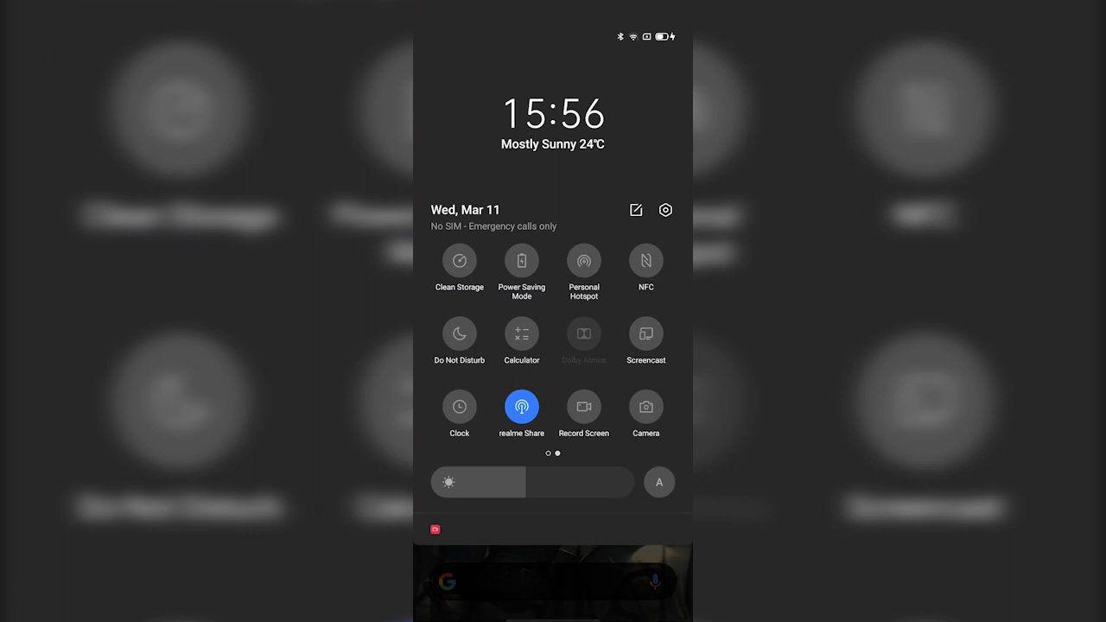